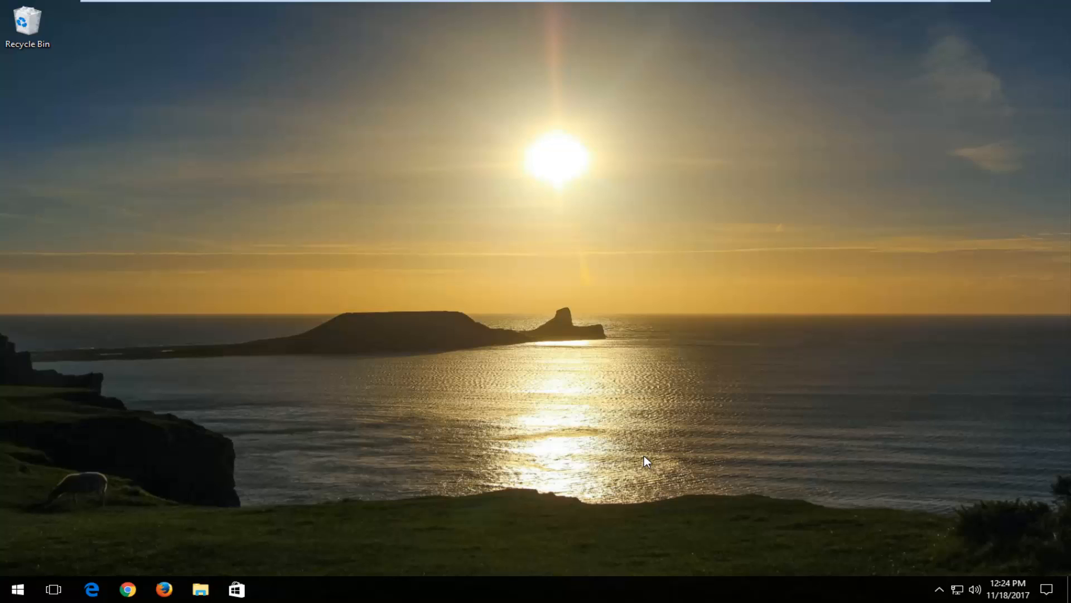
mouse_move(640, 456)
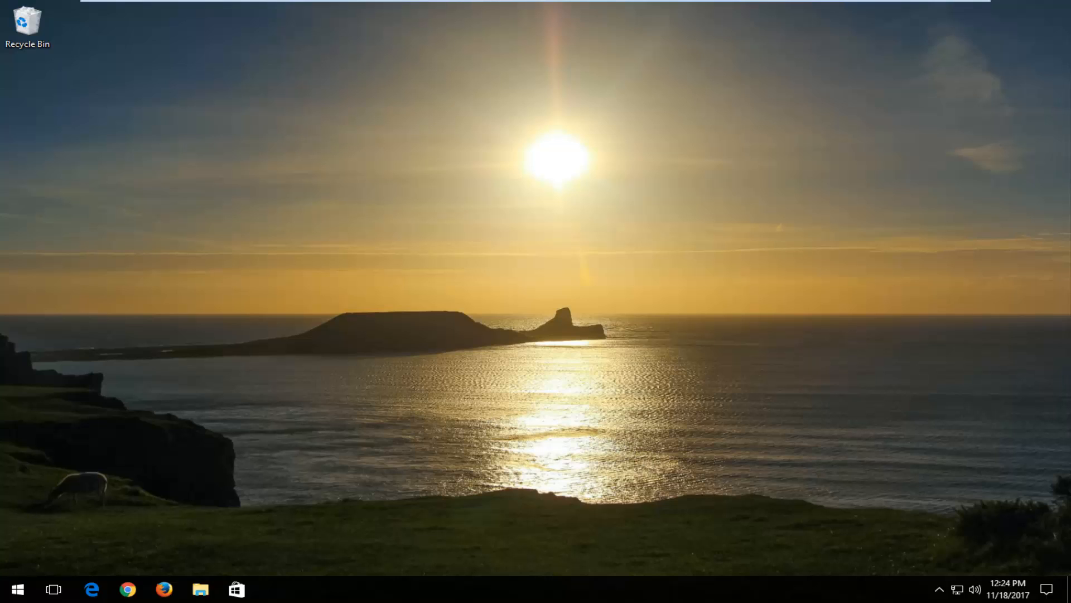
Search the Start menu for 'command prompt' and launch it as administrator
left_click(16, 588)
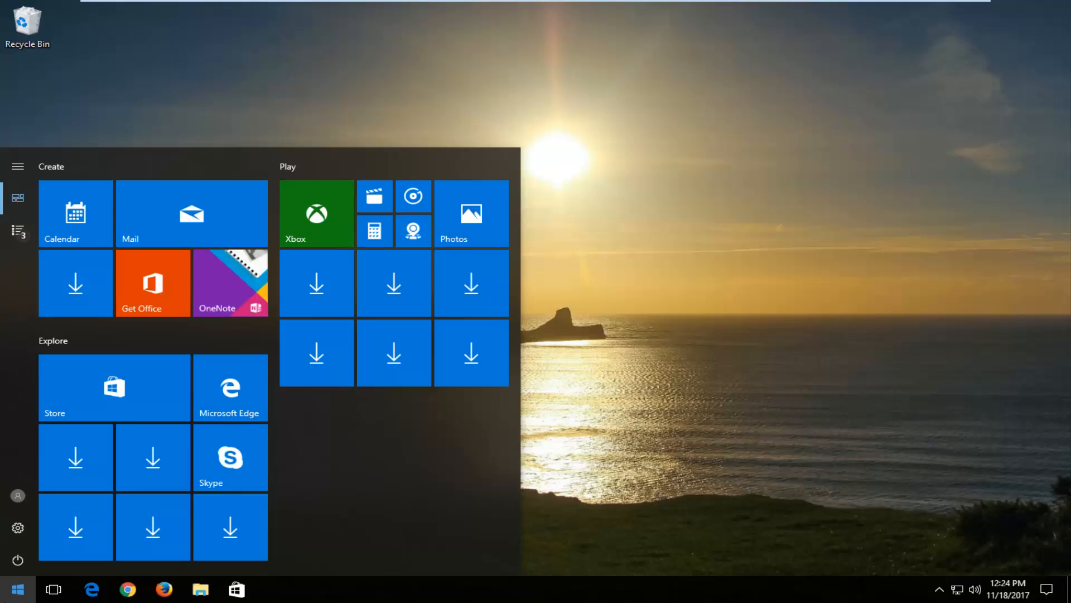
type("command prompt")
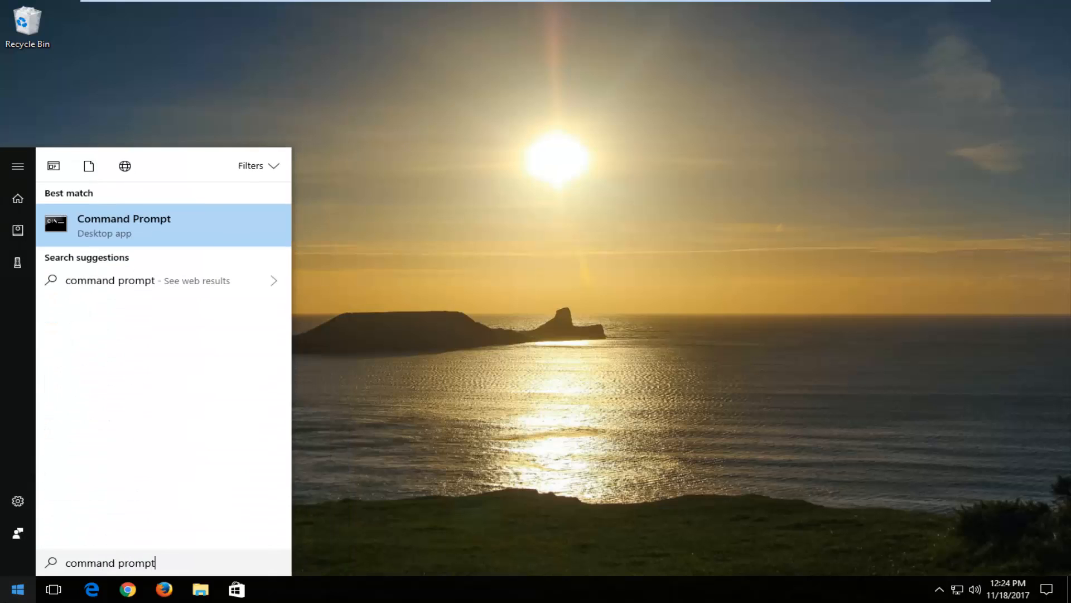
mouse_move(109, 235)
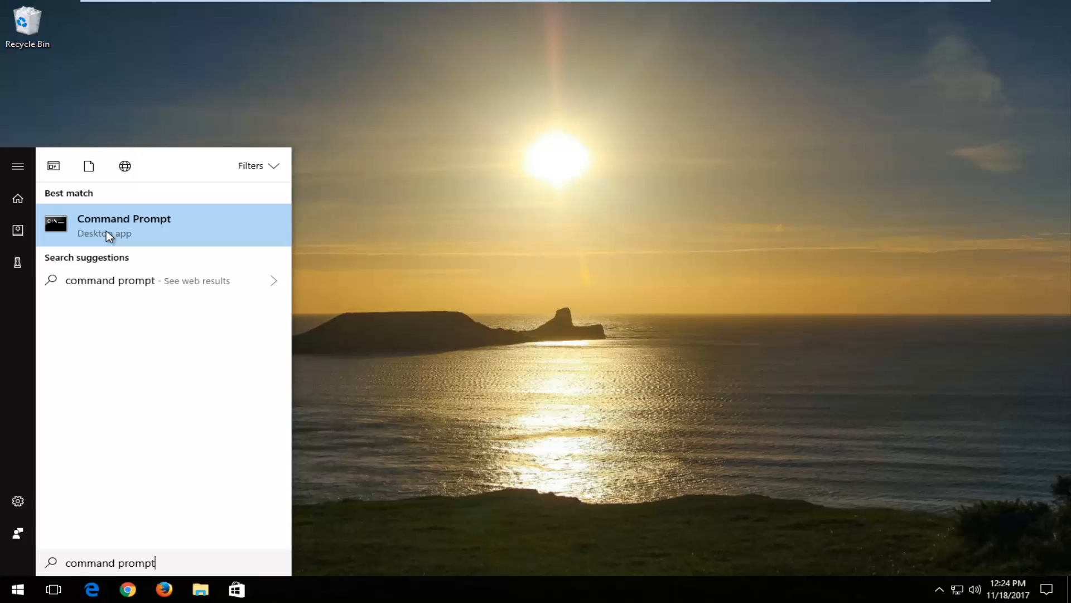
mouse_move(92, 244)
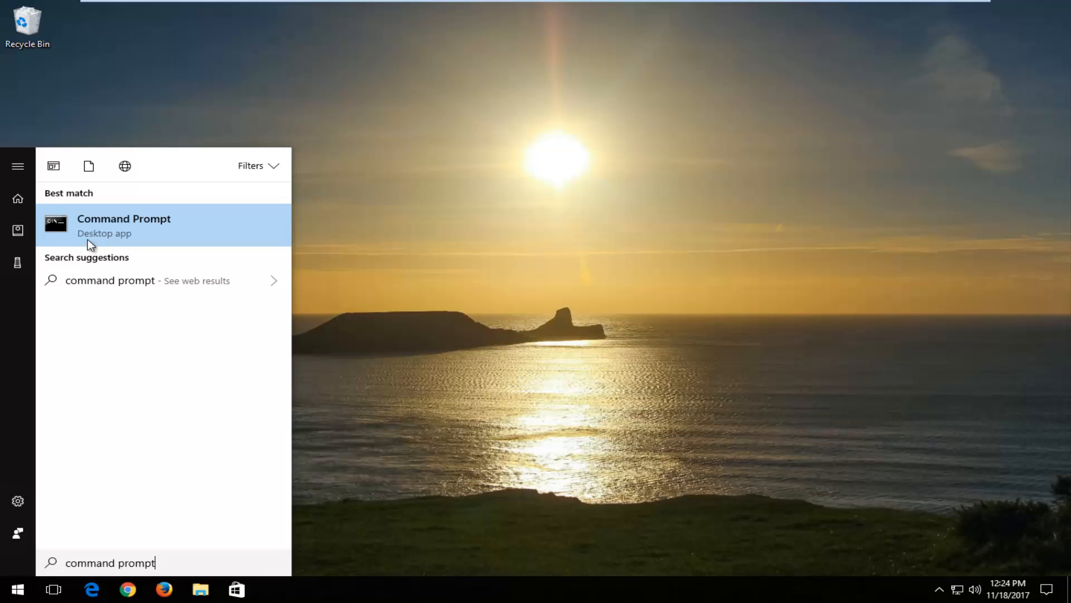
mouse_move(97, 236)
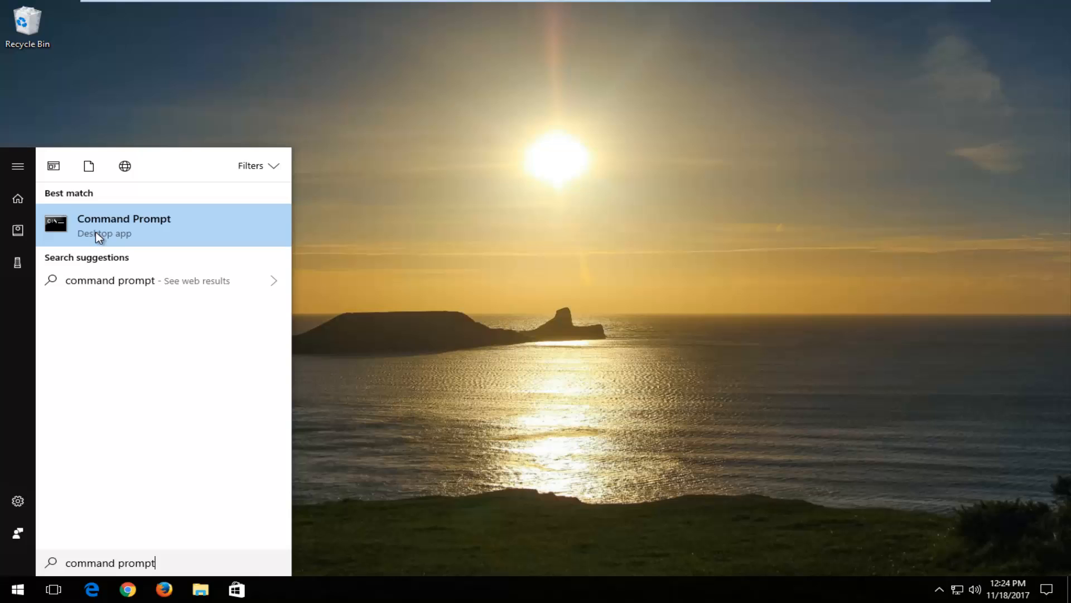
right_click(124, 225)
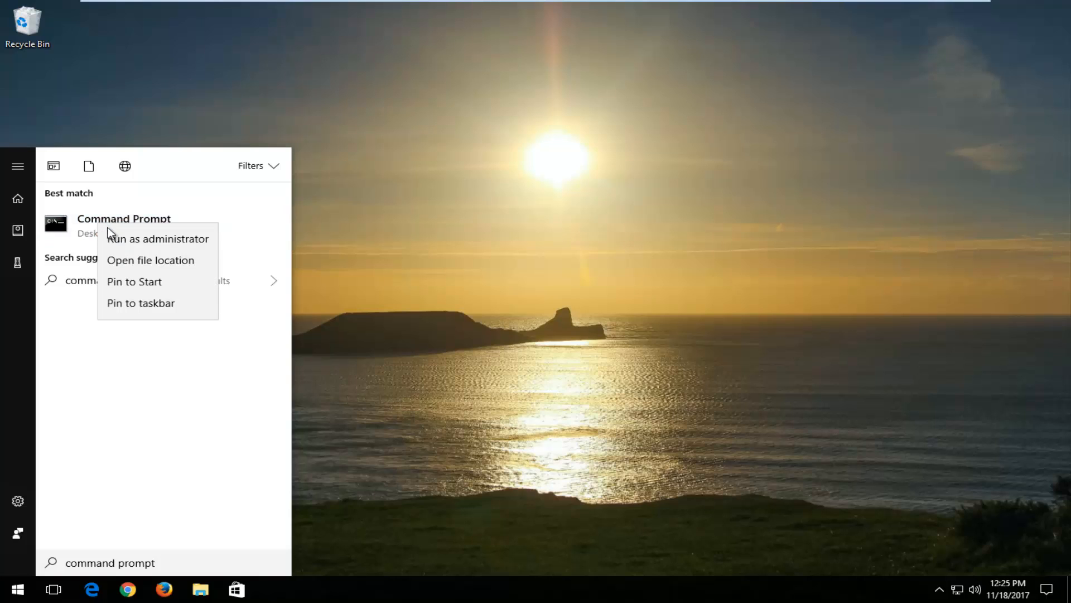
left_click(158, 238)
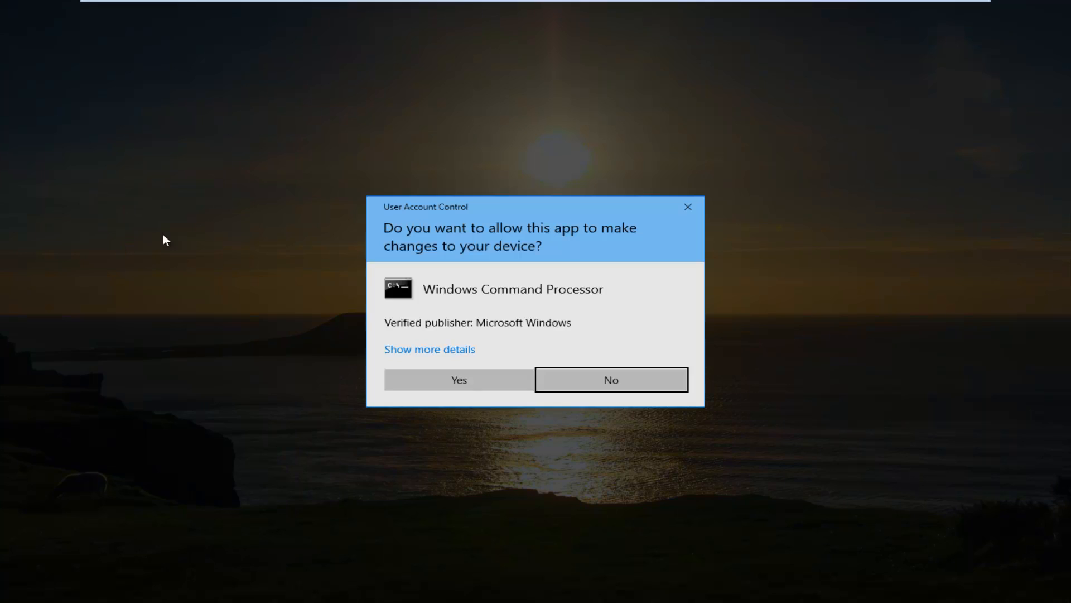
mouse_move(407, 213)
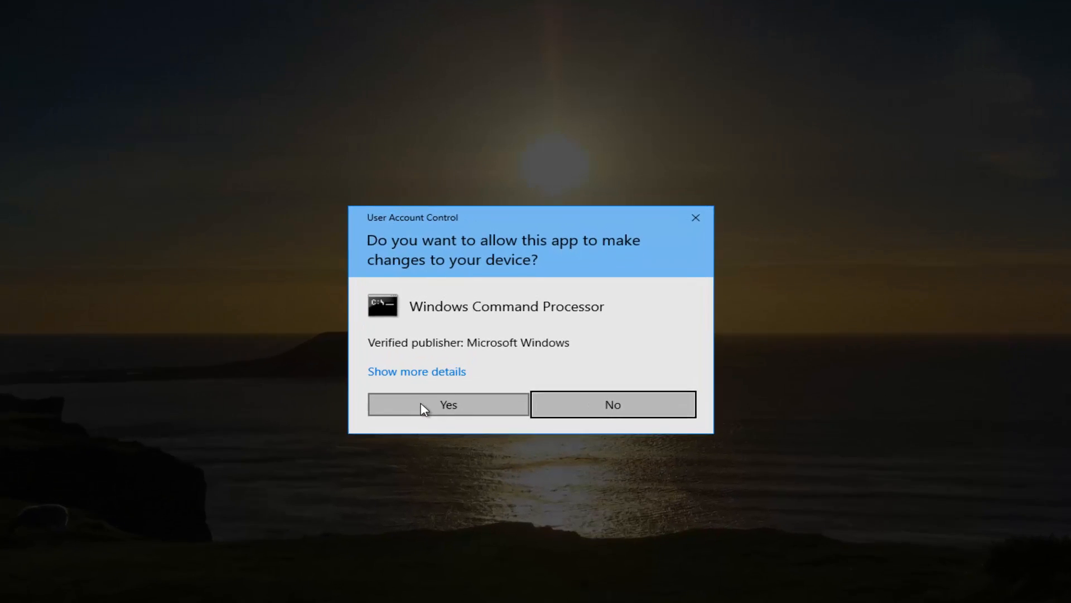
Approve the UAC prompt, reposition the window, and run 'ipconfig /release'
left_click(447, 404)
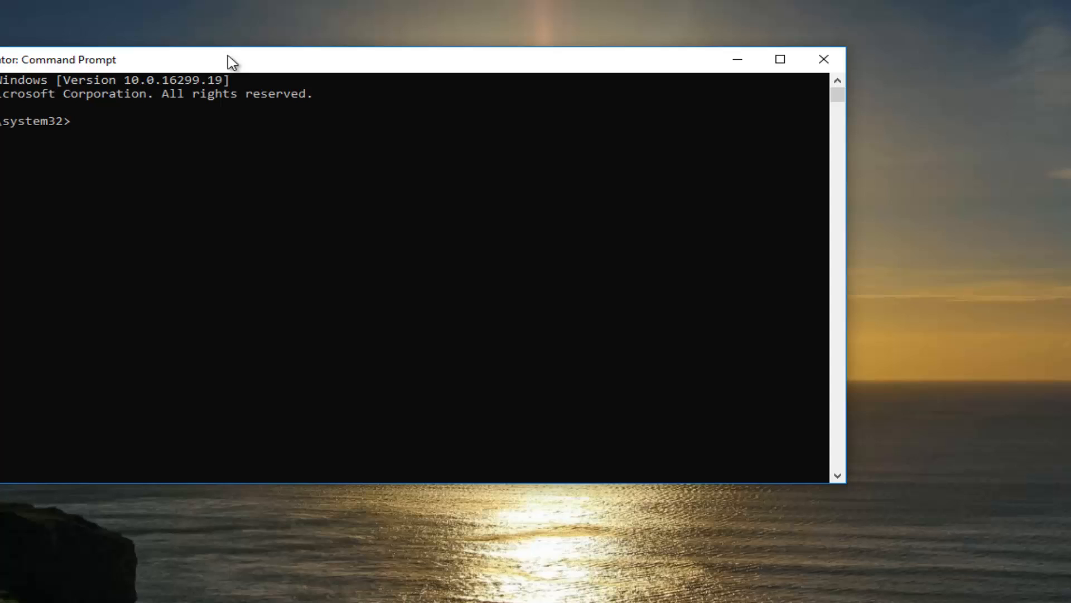
left_click_drag(232, 60, 396, 90)
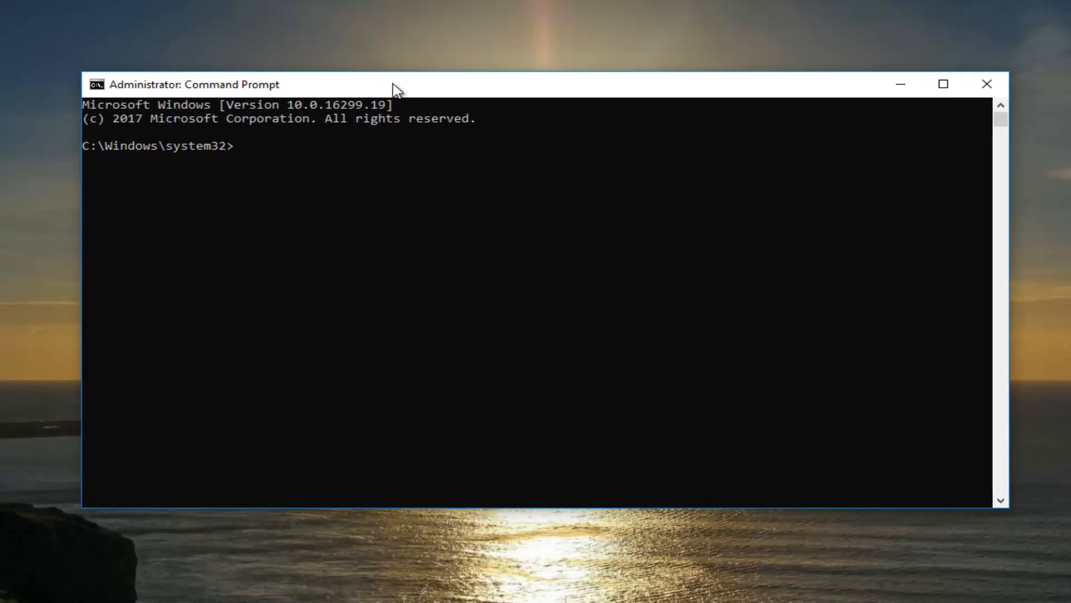
type("ipconfig")
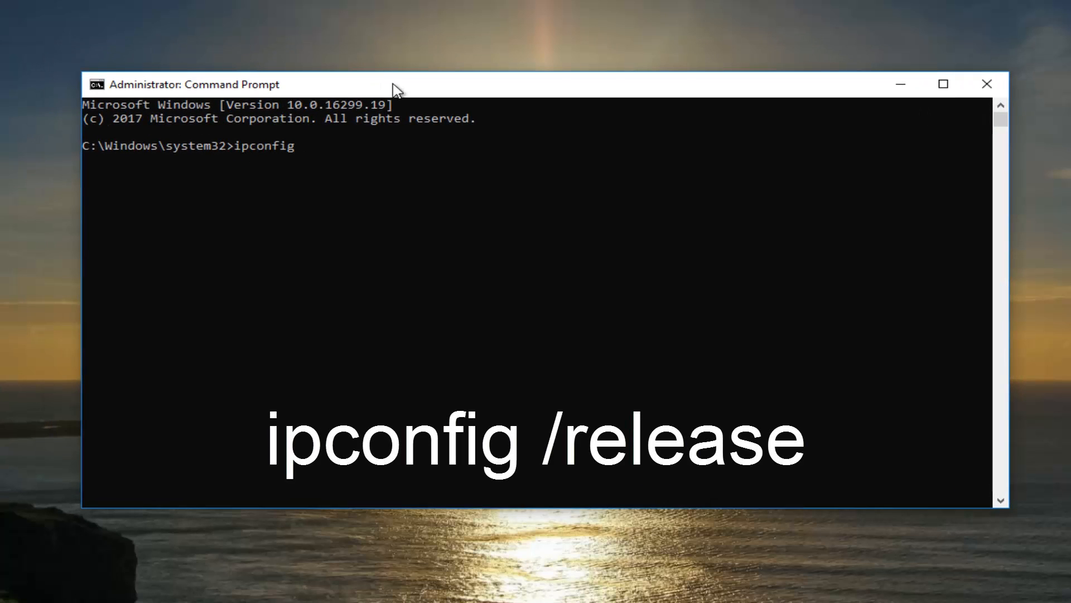
type("/re")
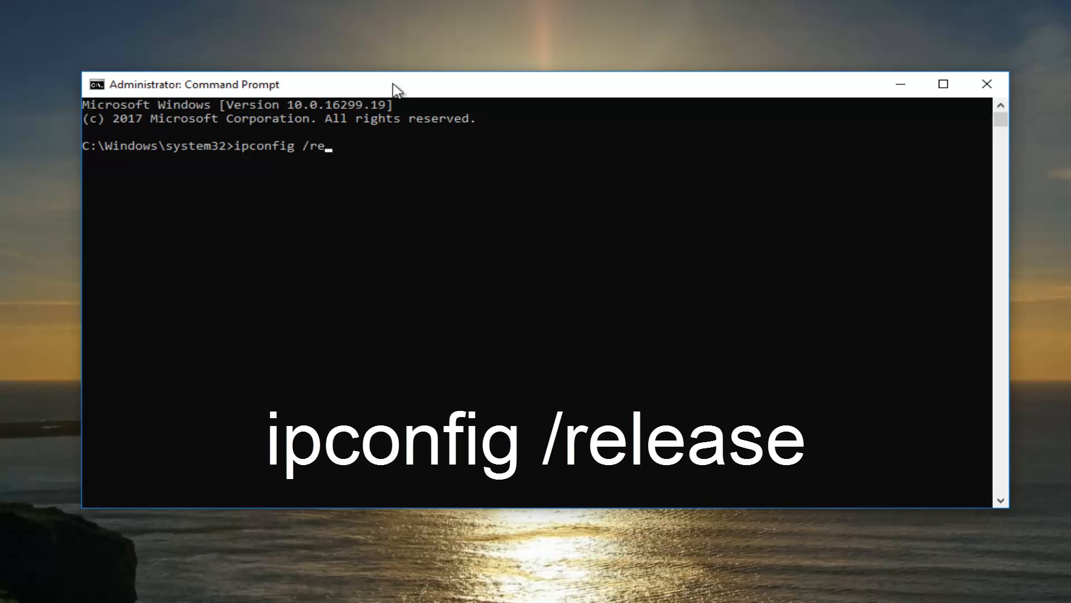
type("lease")
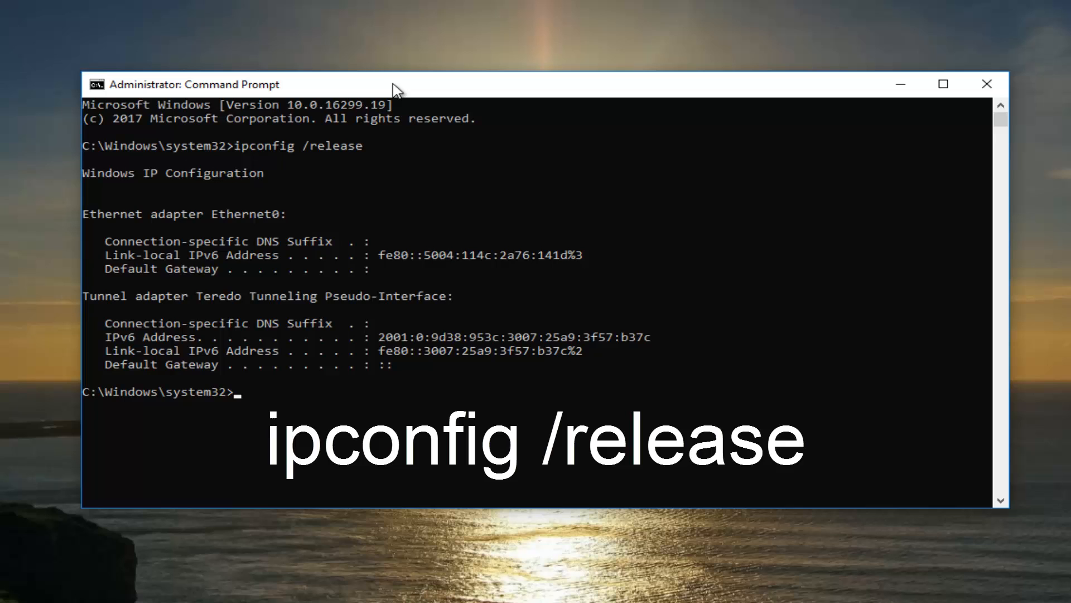
mouse_move(285, 159)
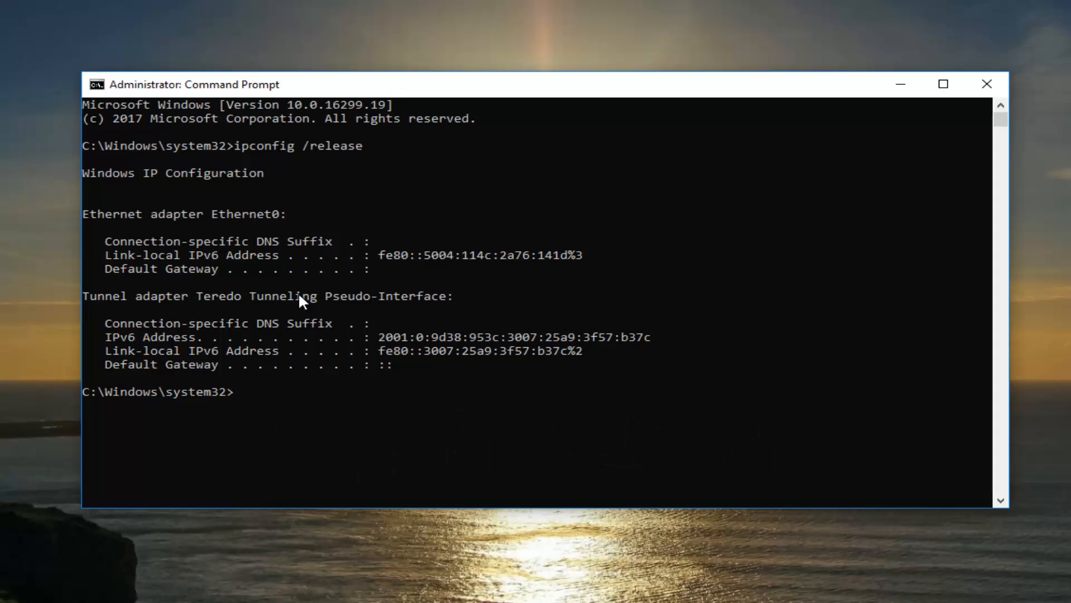
Run 'ipconfig /flushdns' to flush the DNS resolver cache
type("ip")
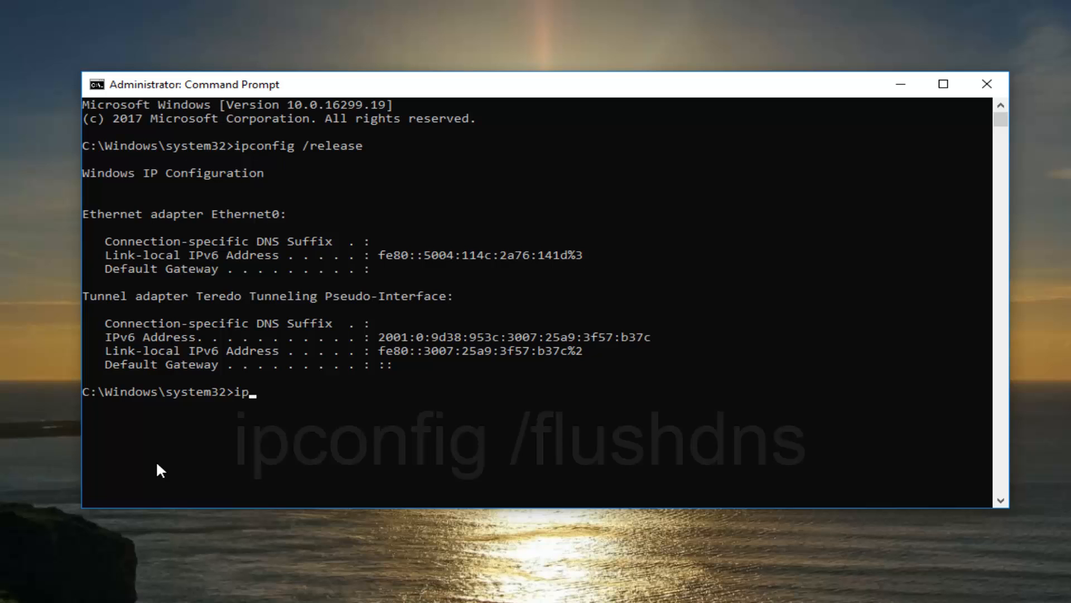
type("config")
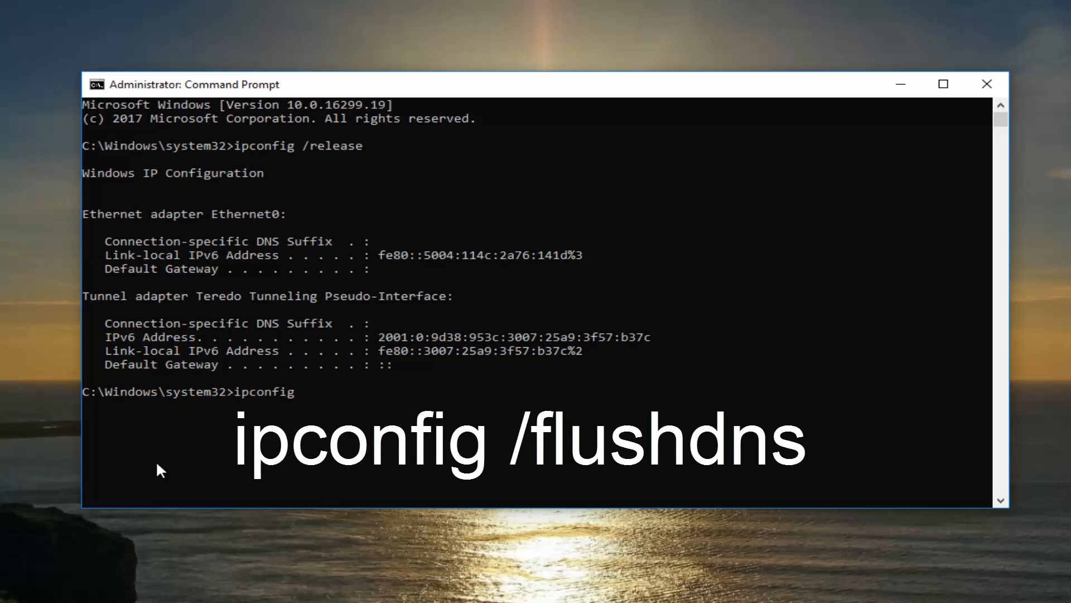
type("/flush")
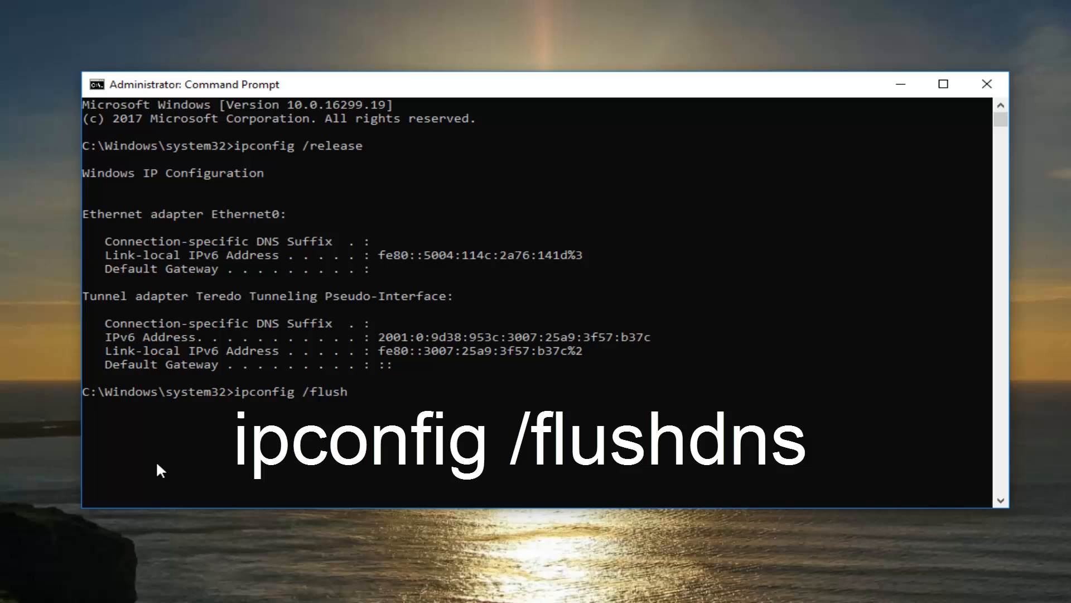
type("dns")
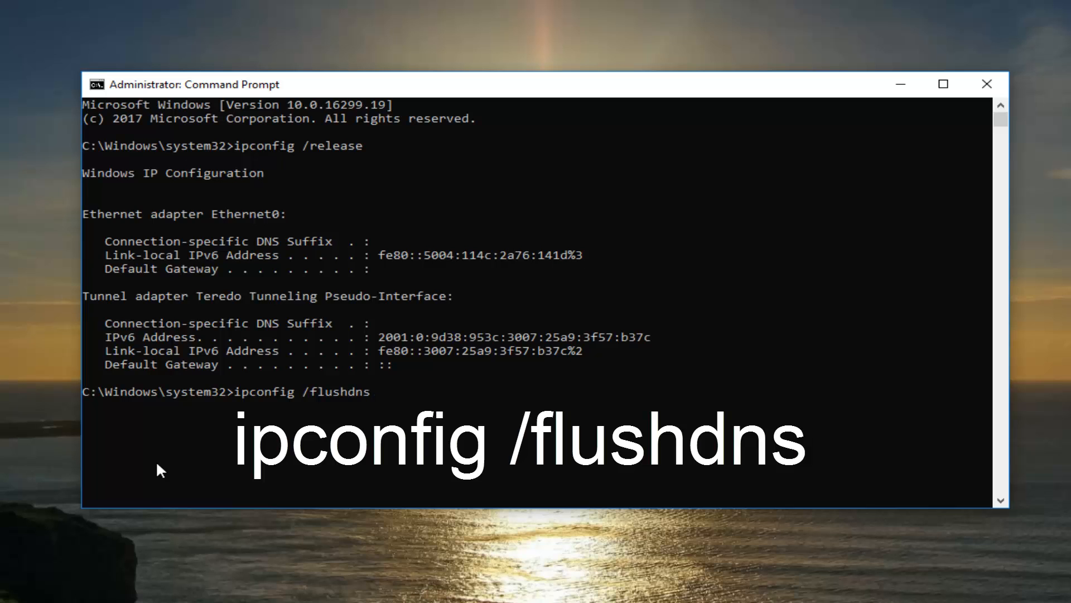
key("Return")
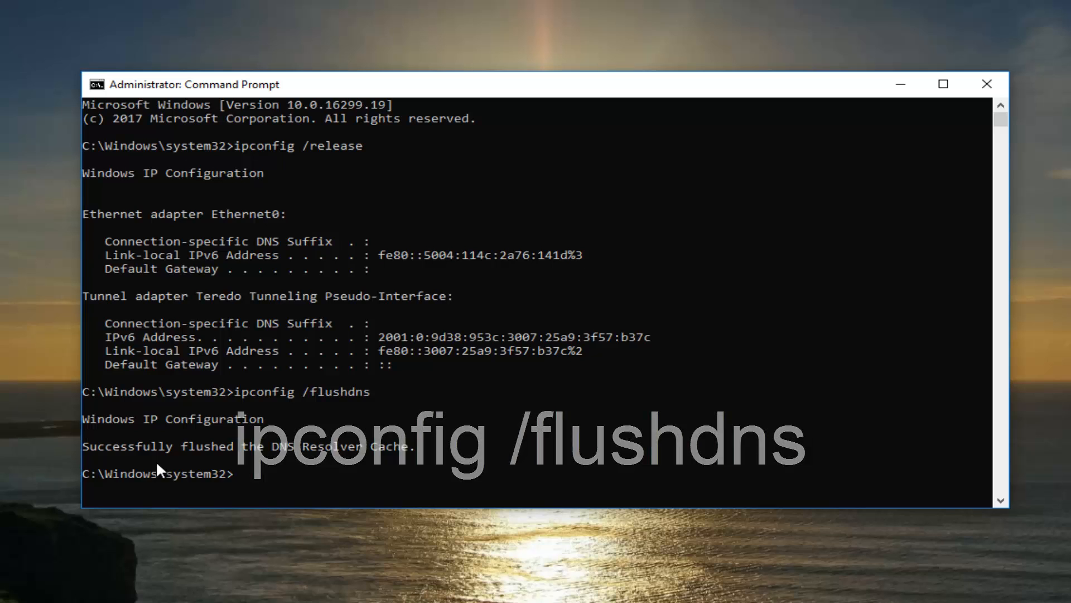
Run 'ipconfig /renew' so Ethernet regains IPv4 address 192.168.76.131
type("ipconfig")
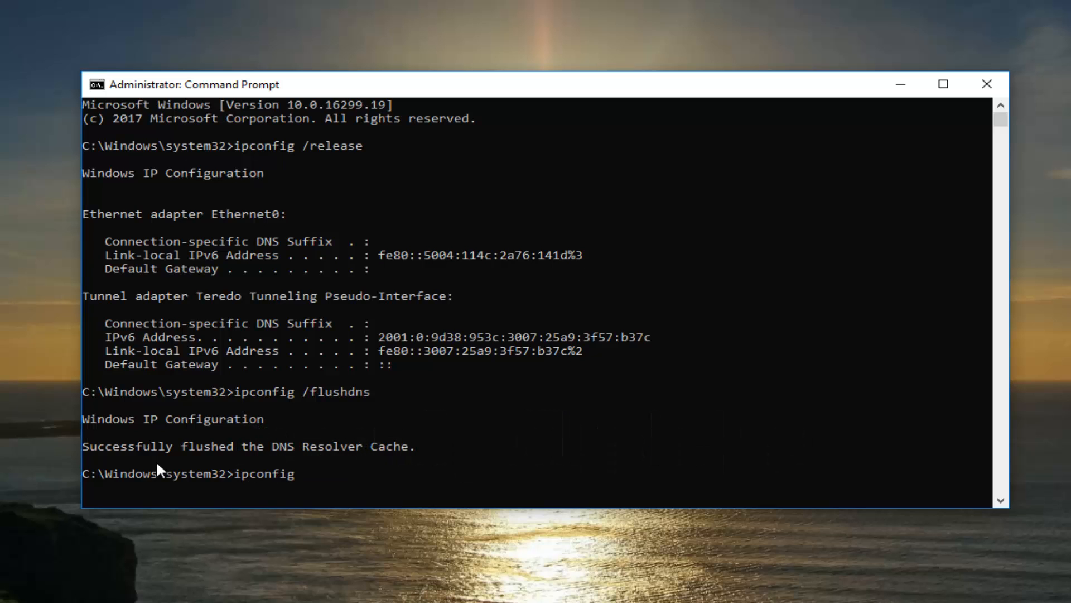
type("/r")
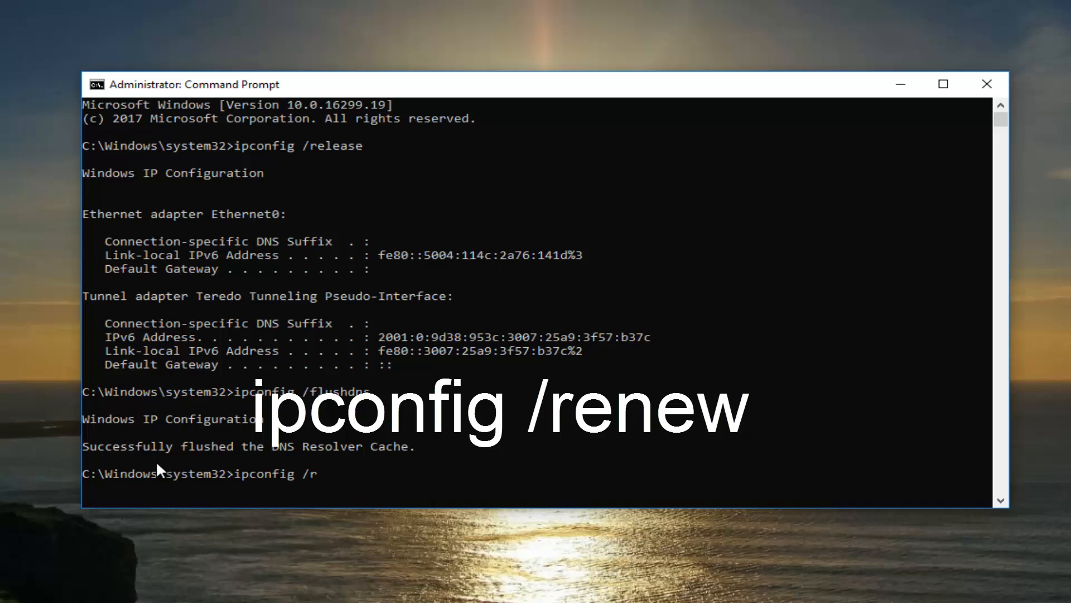
type("enew")
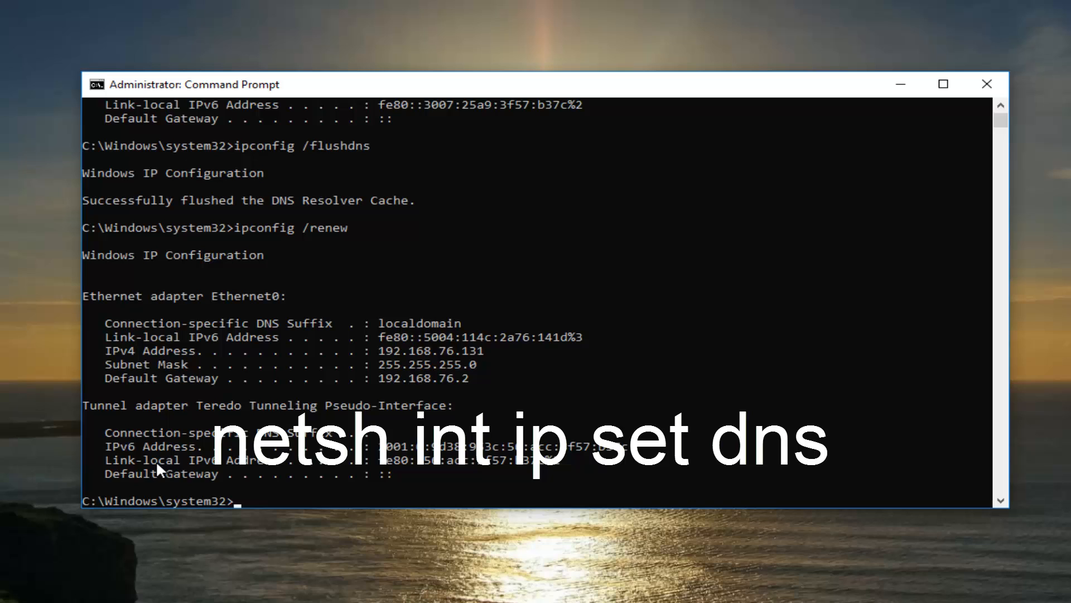
Enter and run 'netsh int ip set dns', correcting a typo, to show its help
type("net")
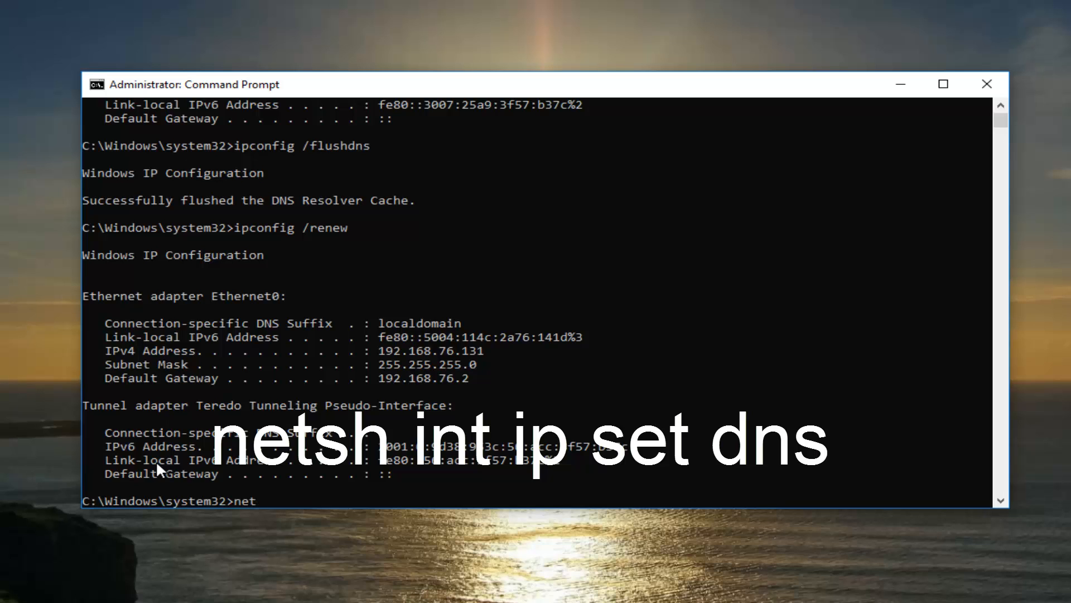
type("sh")
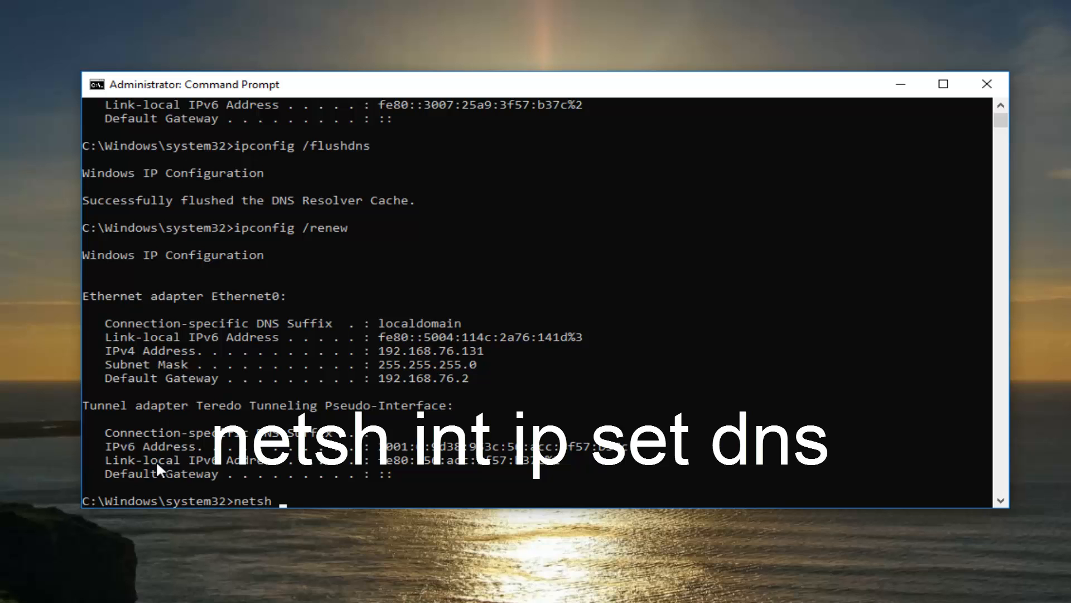
type("int i")
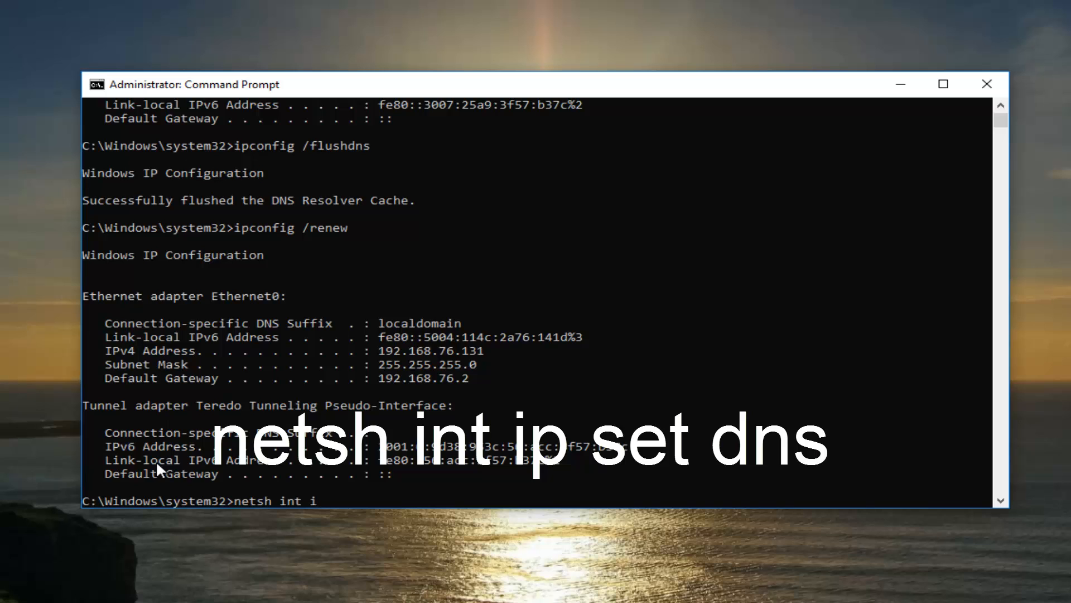
type("p set")
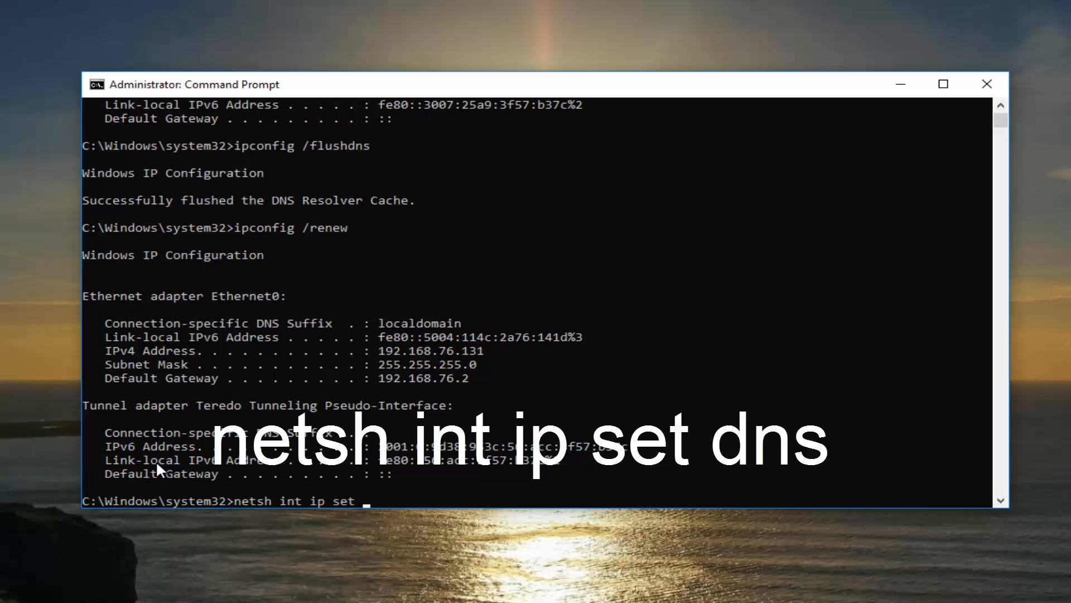
type("d")
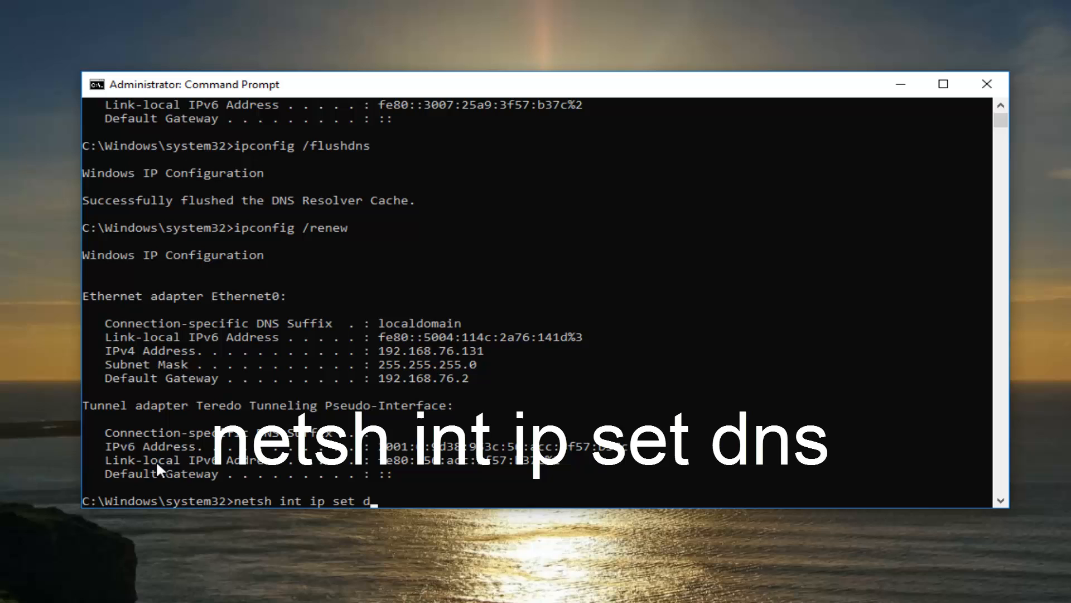
key("backspace")
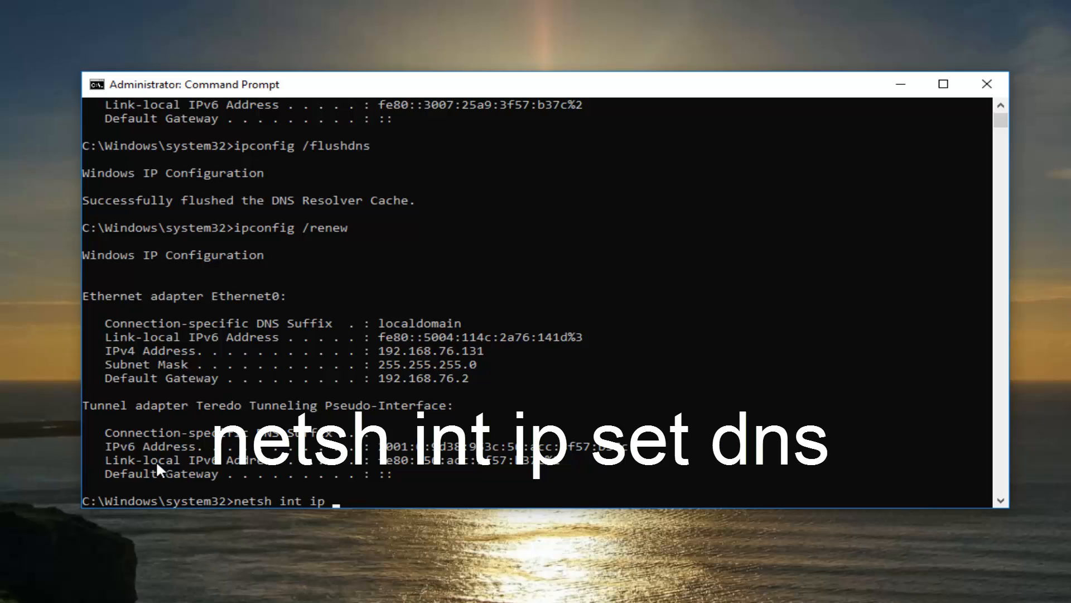
type("set dns")
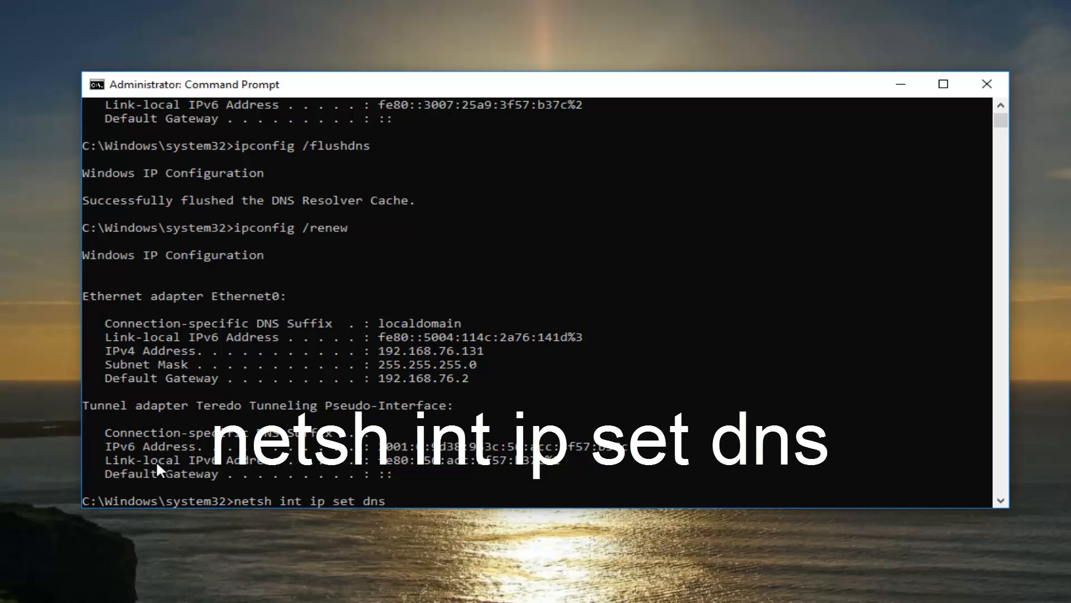
mouse_move(238, 509)
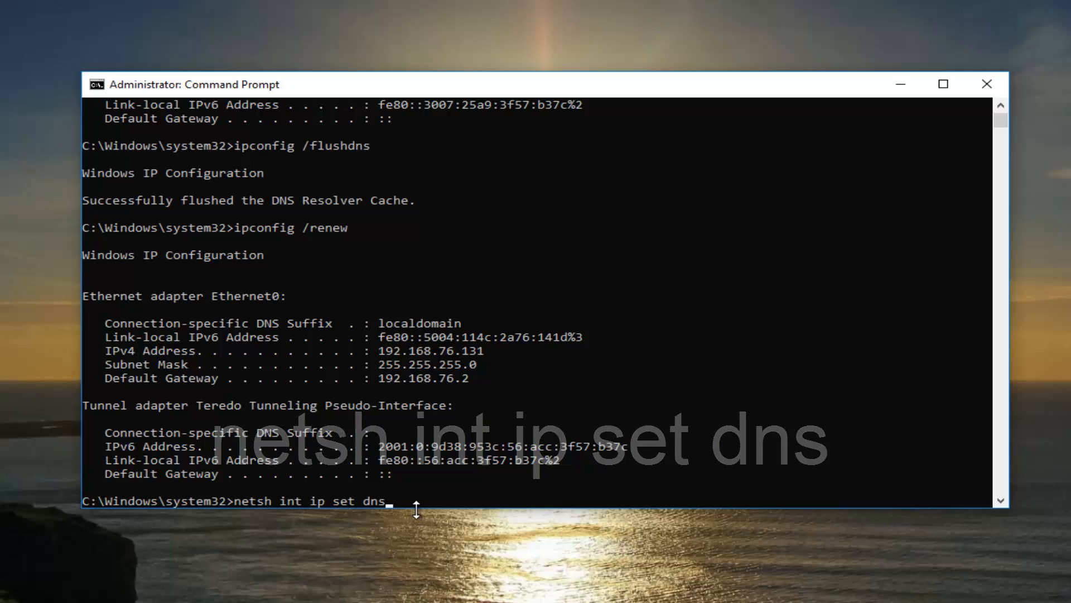
key("Return")
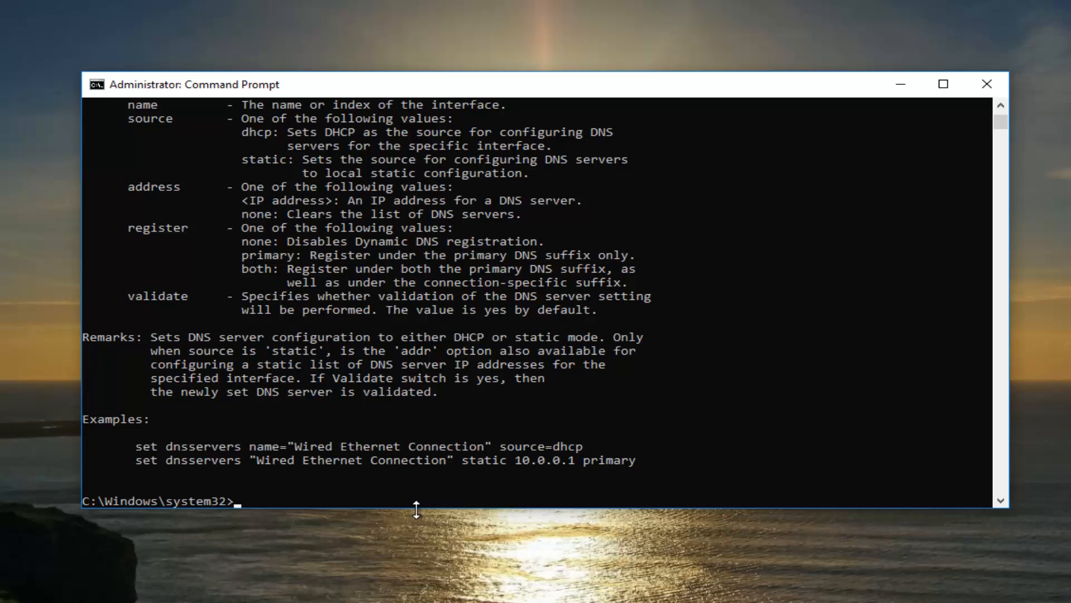
Enter the command 'netsh winsock reset' at the prompt
type("netsh")
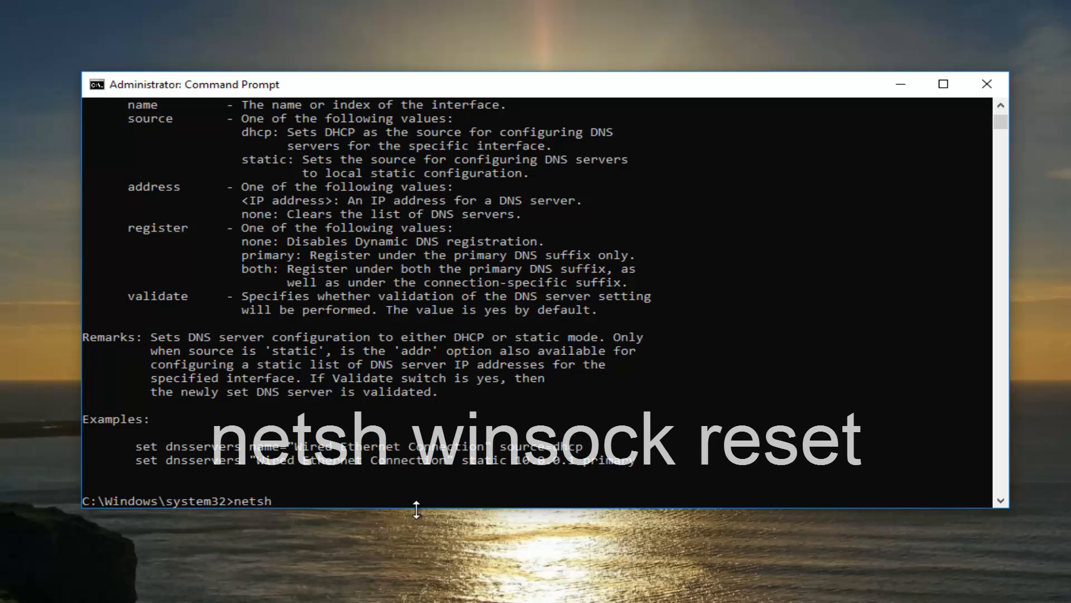
type("winsock")
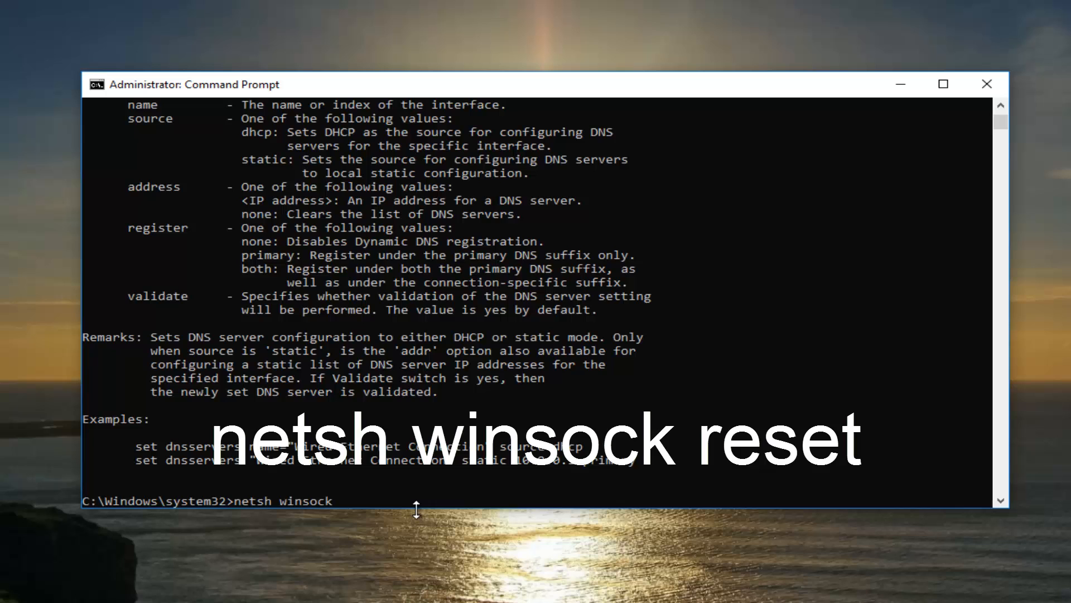
type("reset")
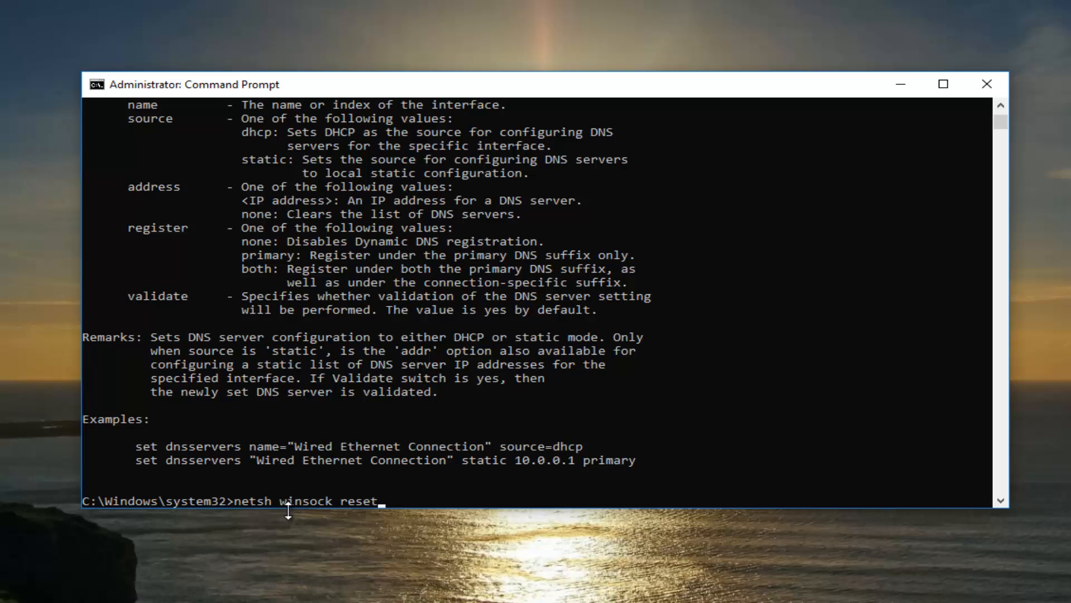
mouse_move(341, 513)
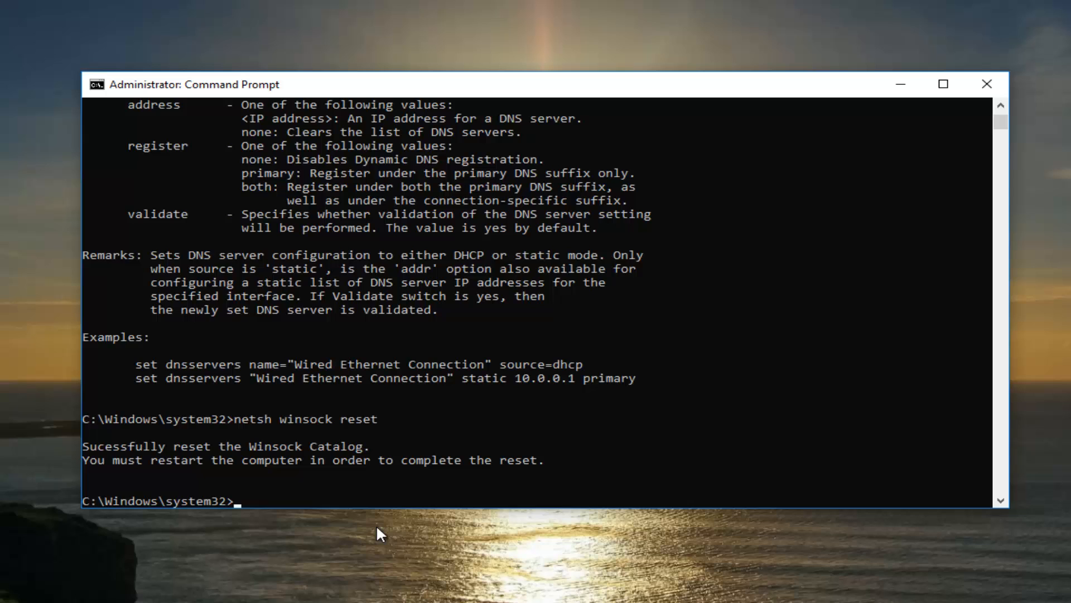
mouse_move(636, 557)
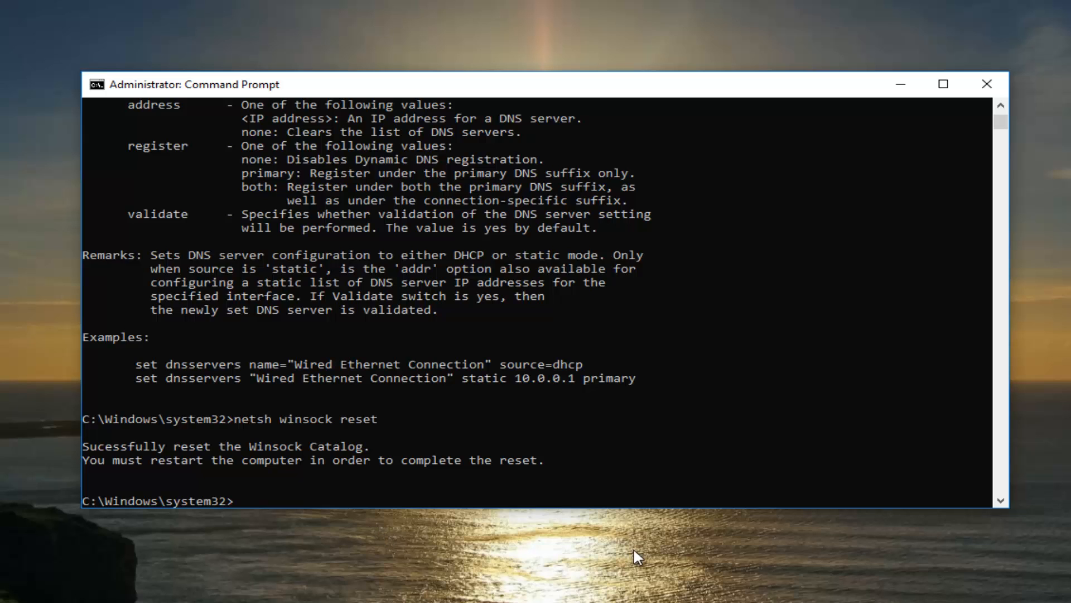
Close the administrator Command Prompt window to return to the desktop
left_click(987, 84)
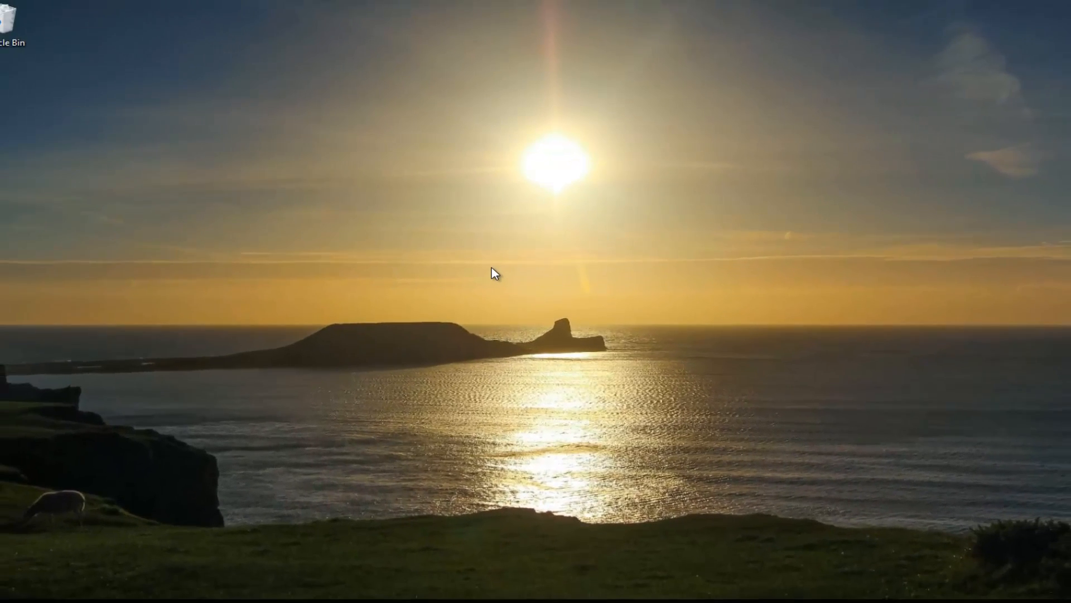